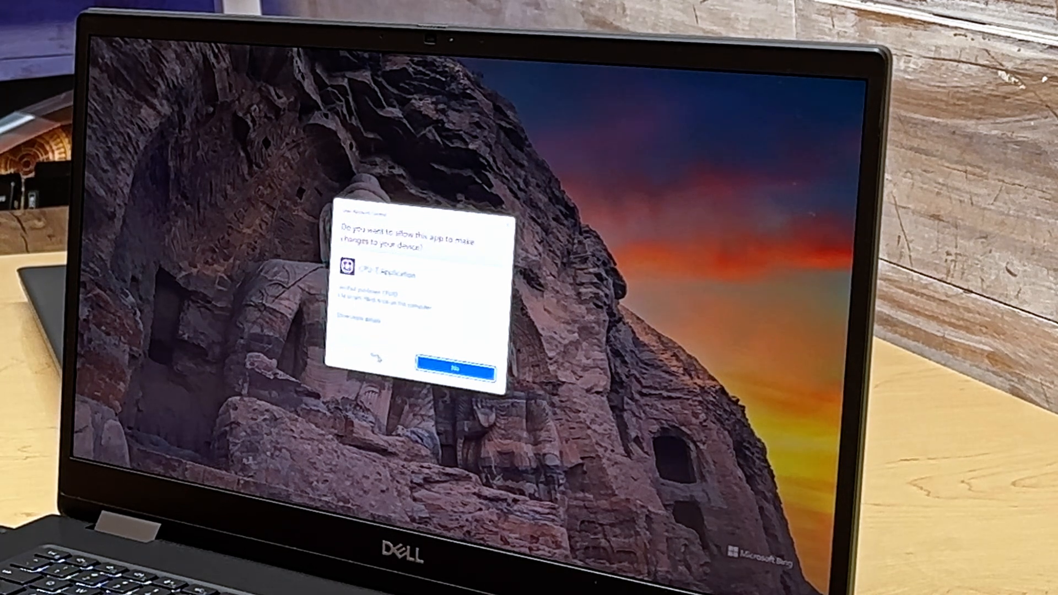
# Approve the User Account Control prompt so CPU-Z launches with admin rights.
pyautogui.click(446, 354)
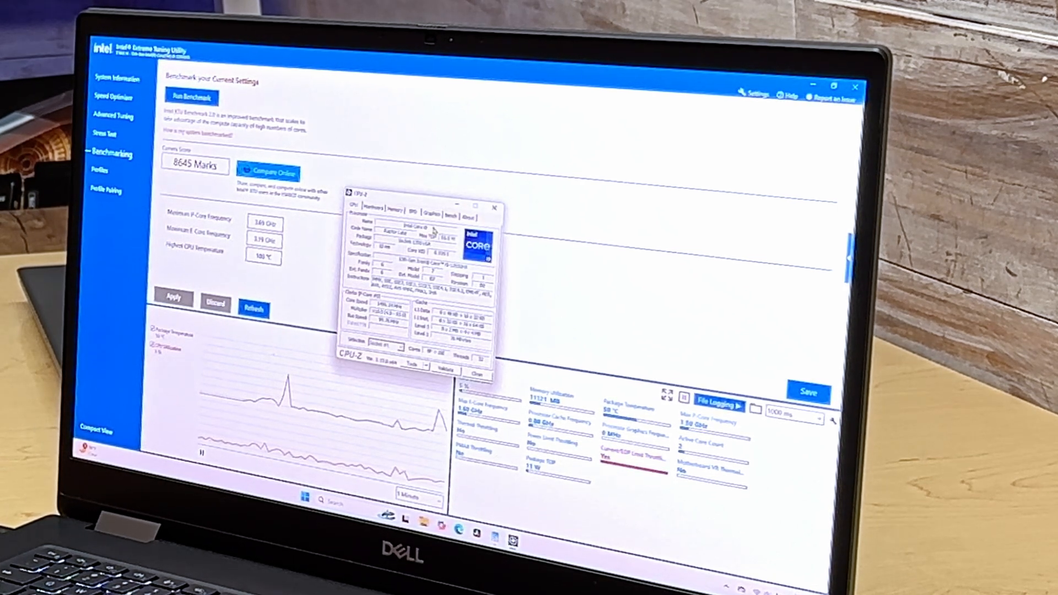
# Show CPU-Z's Bench page with the Multi Thread Reference comparison enabled.
pyautogui.click(450, 217)
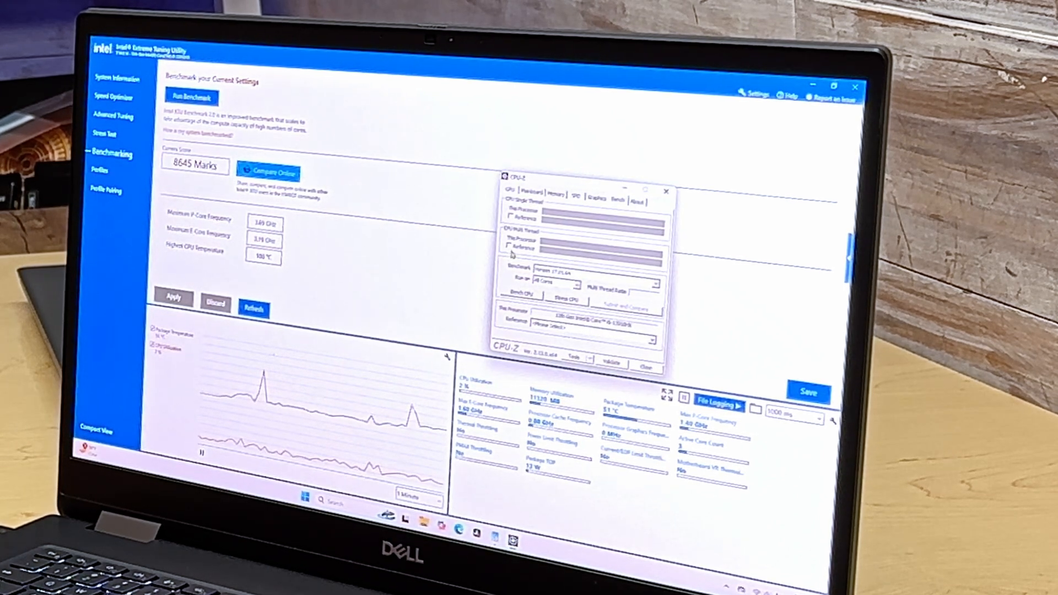
pyautogui.click(510, 248)
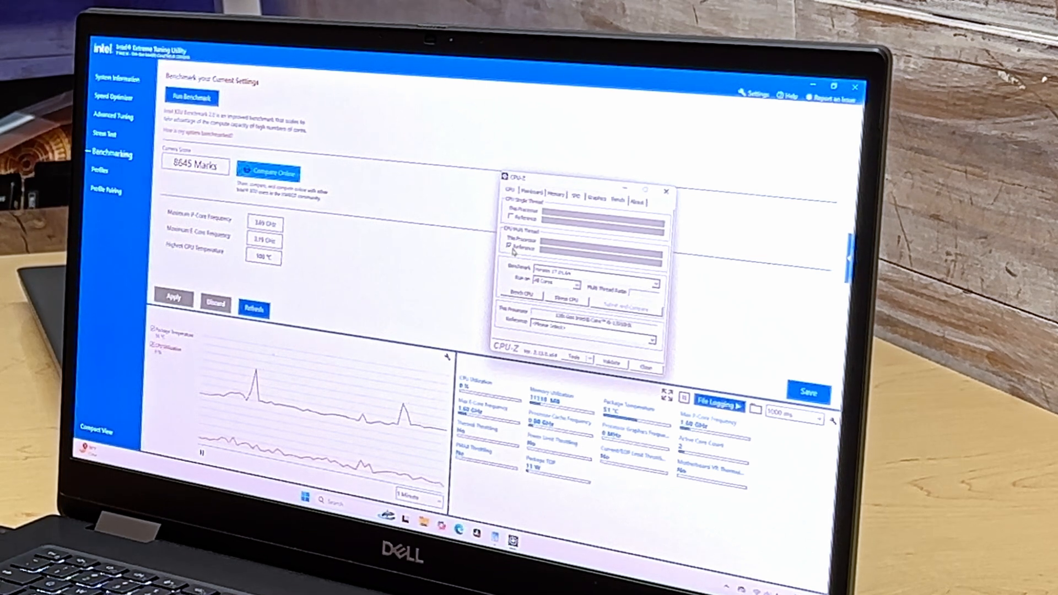
pyautogui.click(522, 296)
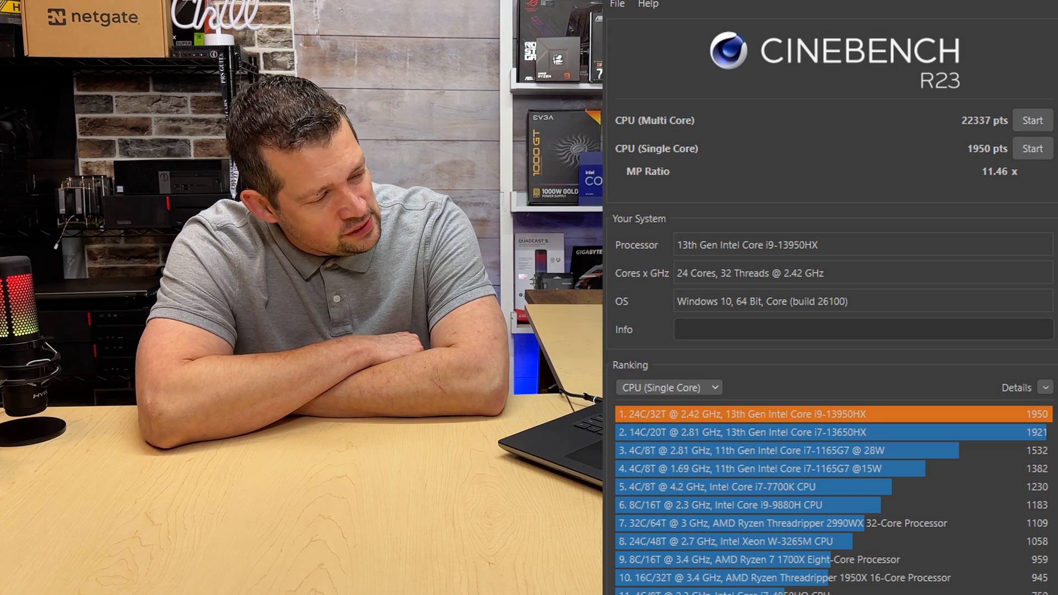
# Switch the Ranking dropdown to CPU (Multi Core), placing the 22337-point score third.
pyautogui.click(667, 387)
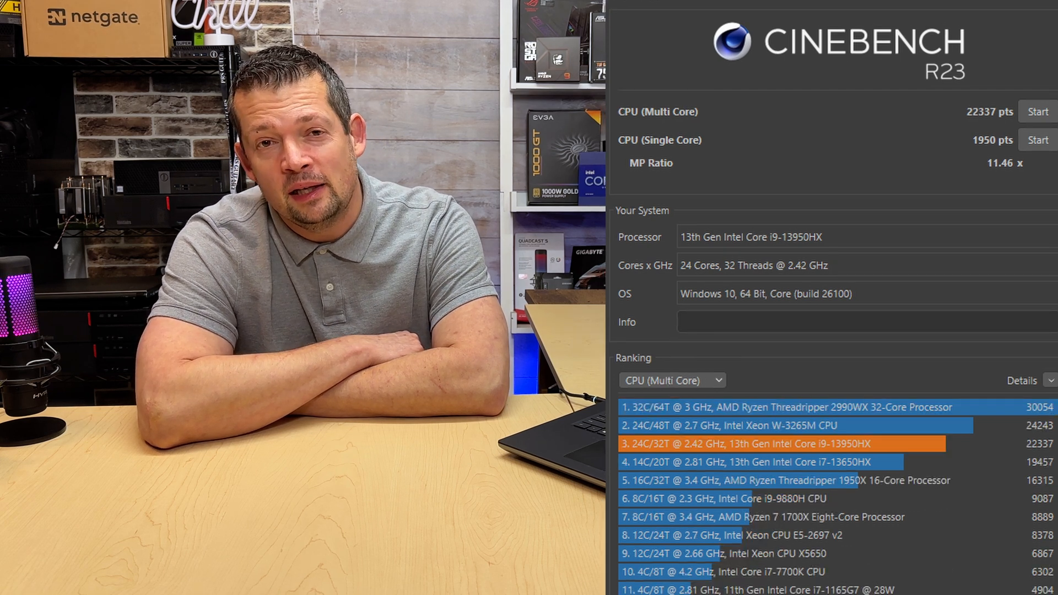